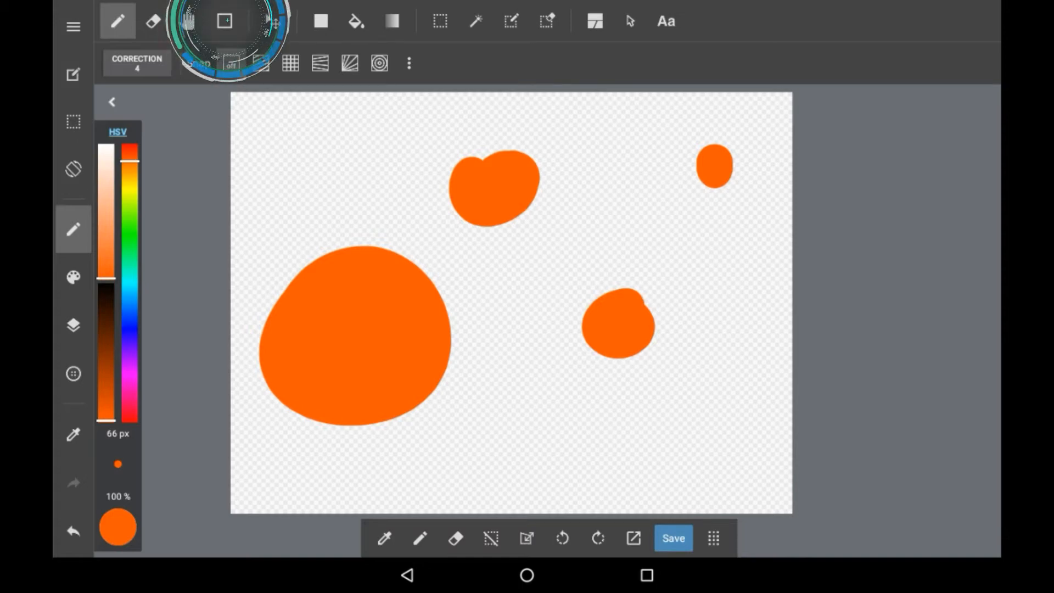
Step: Choose the Rectangle figure tool for drawing outlines over the orange blobs
click(224, 20)
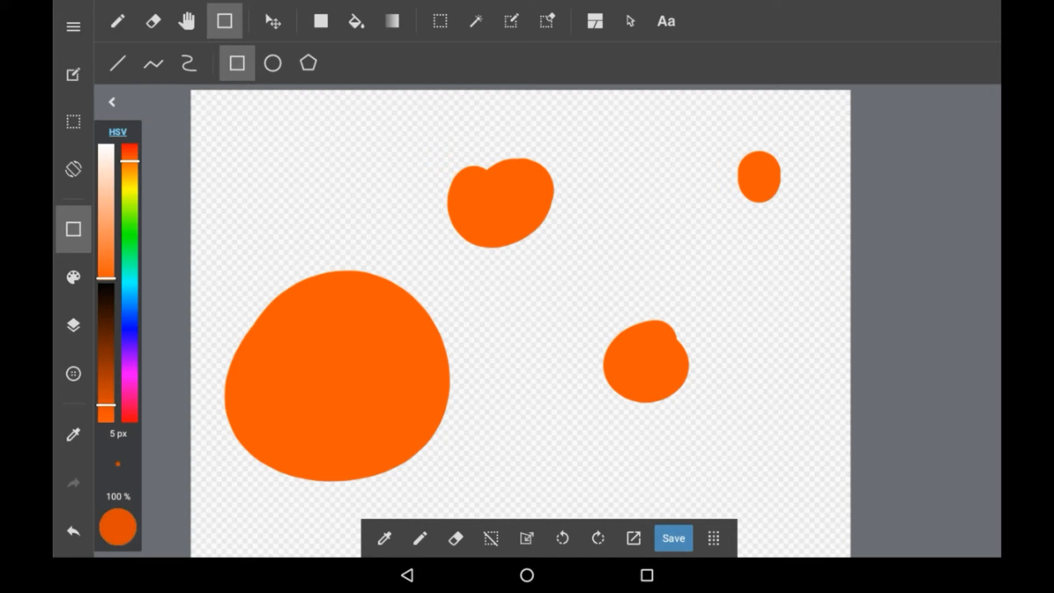
Step: Draw several thin orange rectangle outlines of assorted sizes overlapping the blobs
click(480, 366)
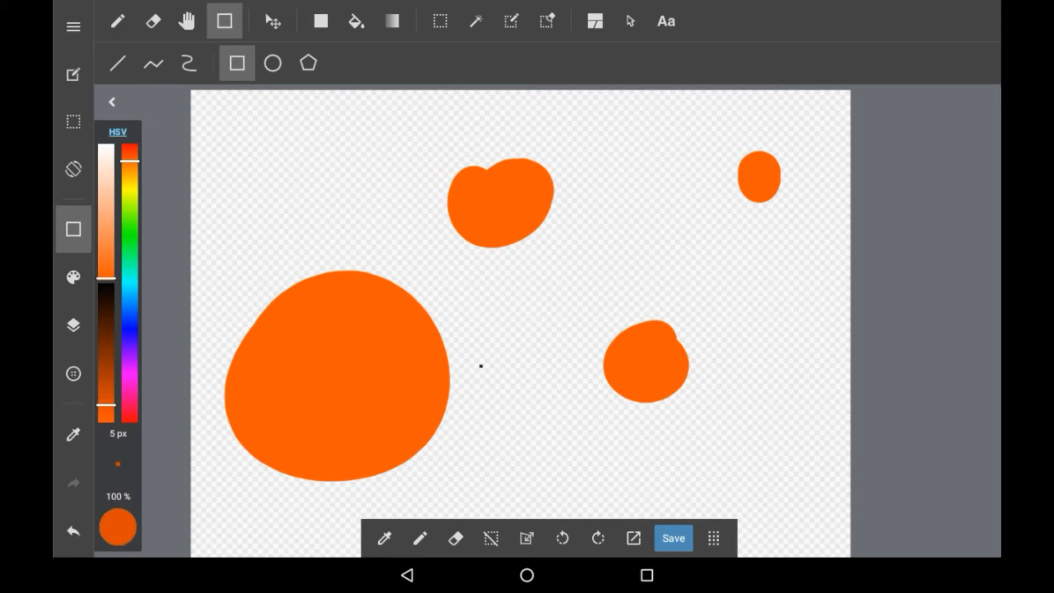
drag(481, 320, 516, 367)
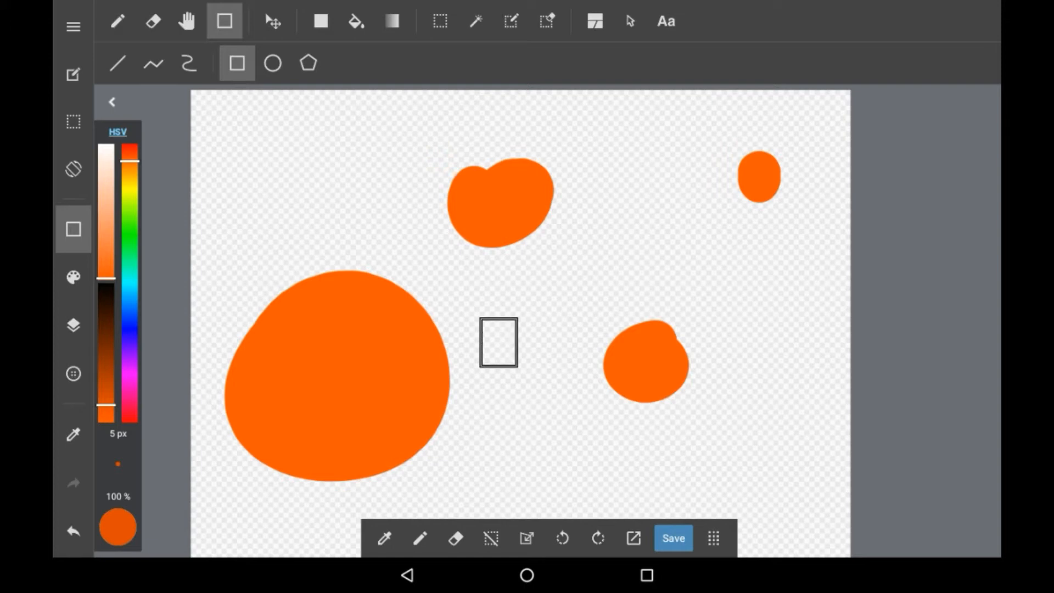
drag(499, 342, 392, 323)
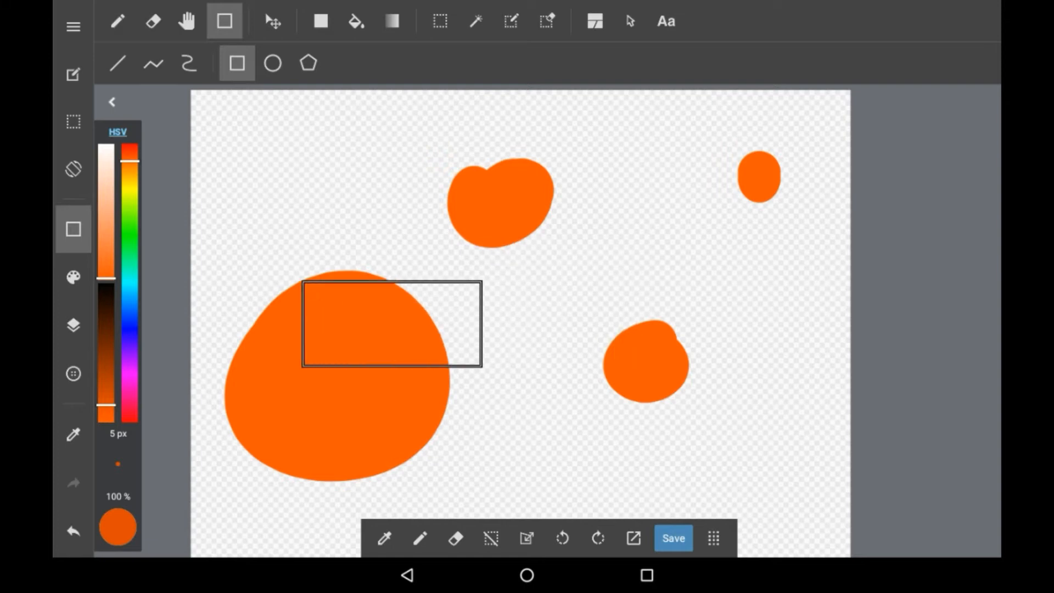
drag(392, 323, 615, 429)
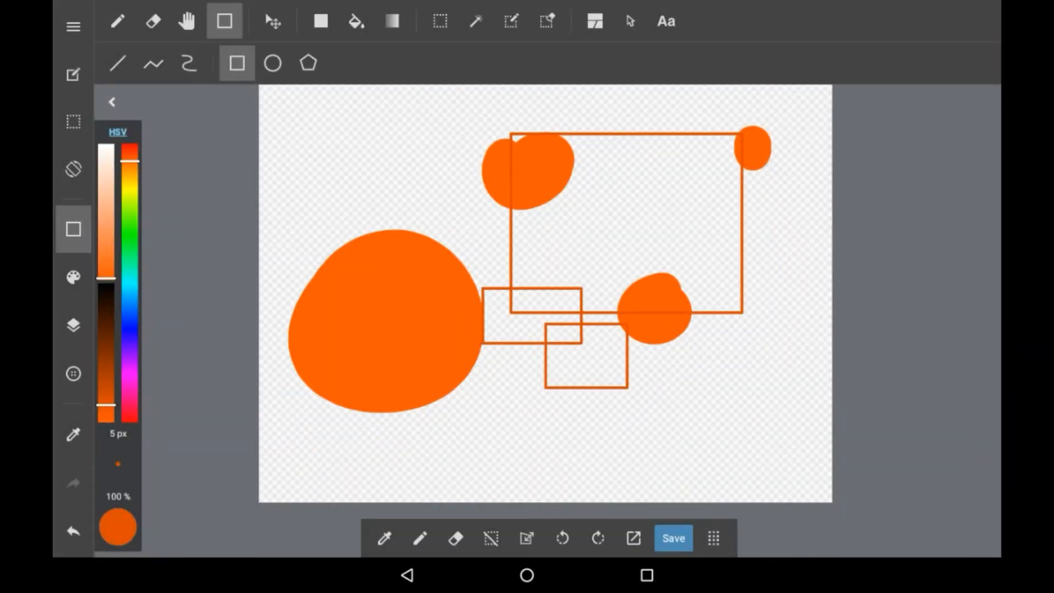
drag(649, 292, 686, 367)
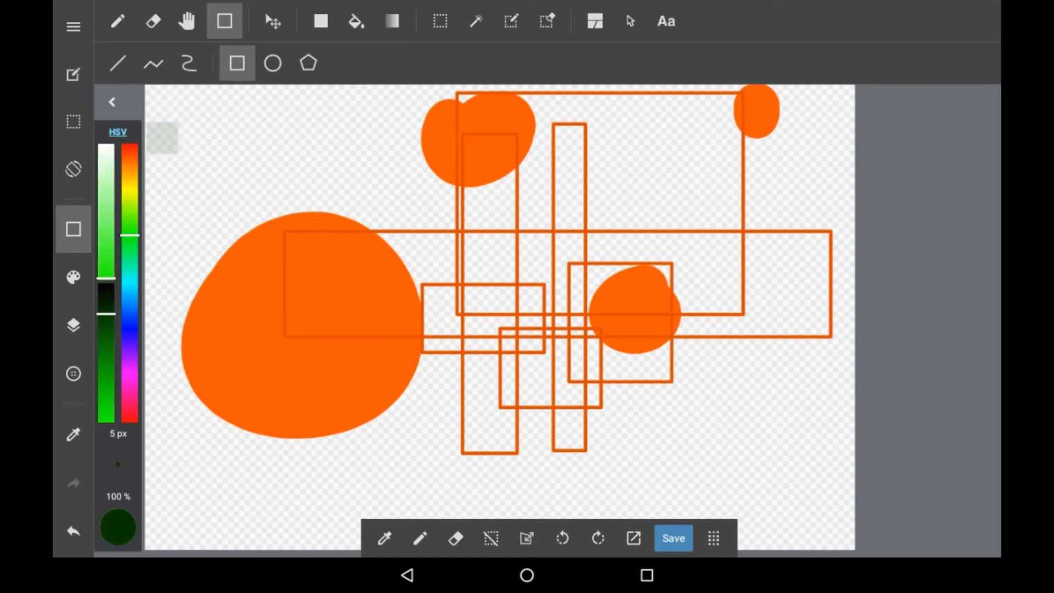
Step: Draw a dark green rectangle at top left and a thick translucent green rectangle across the blobs
drag(219, 138, 305, 203)
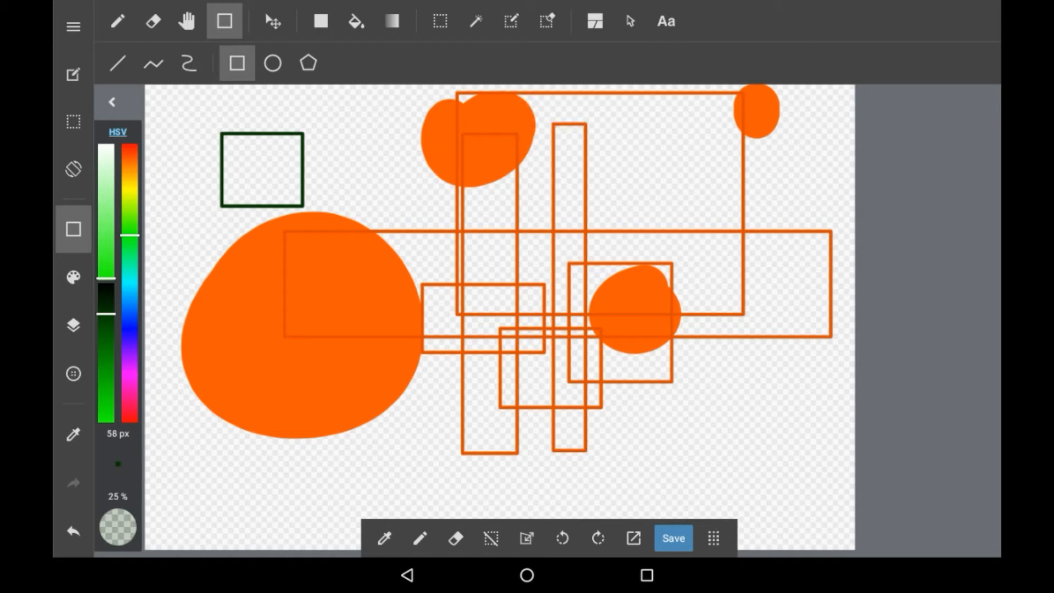
drag(330, 319, 472, 414)
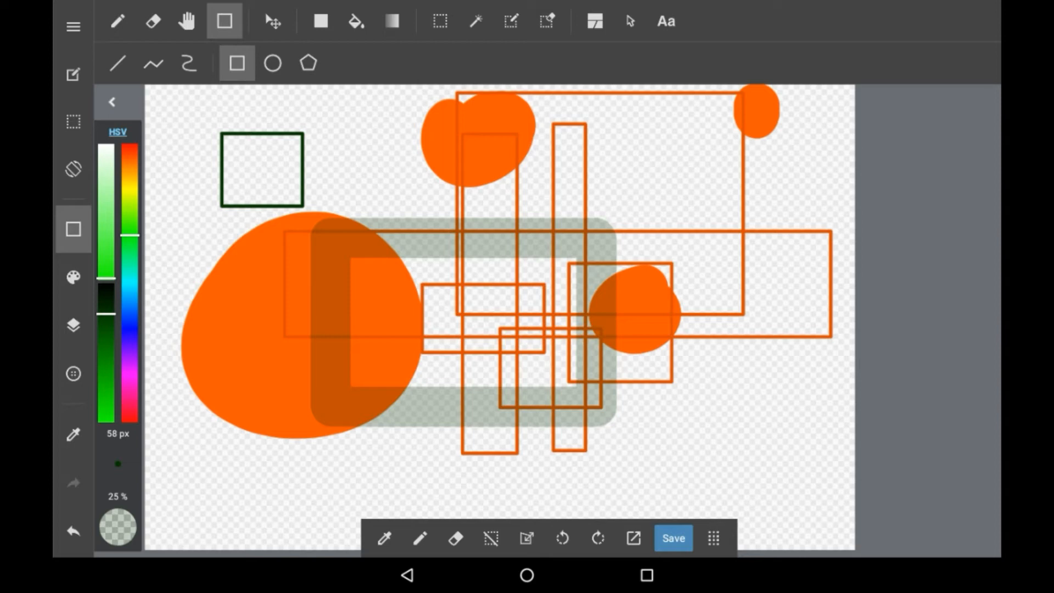
click(272, 62)
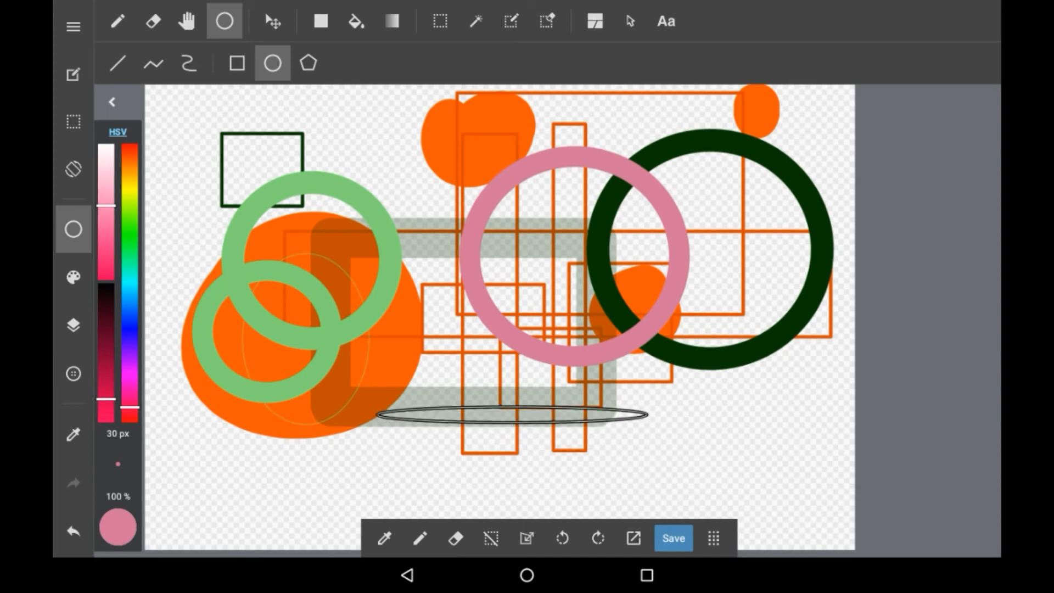
Step: Choose the Polygon figure tool to start plotting polygon outlines
click(307, 63)
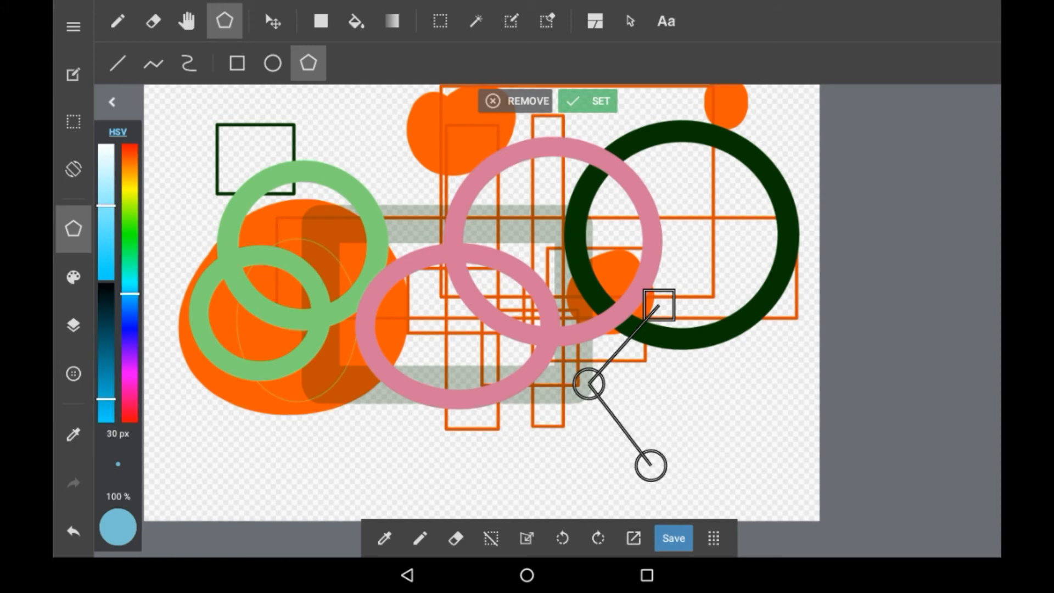
Step: Place the remaining corners of the thick light-blue four-sided polygon at the lower right
drag(648, 466, 738, 439)
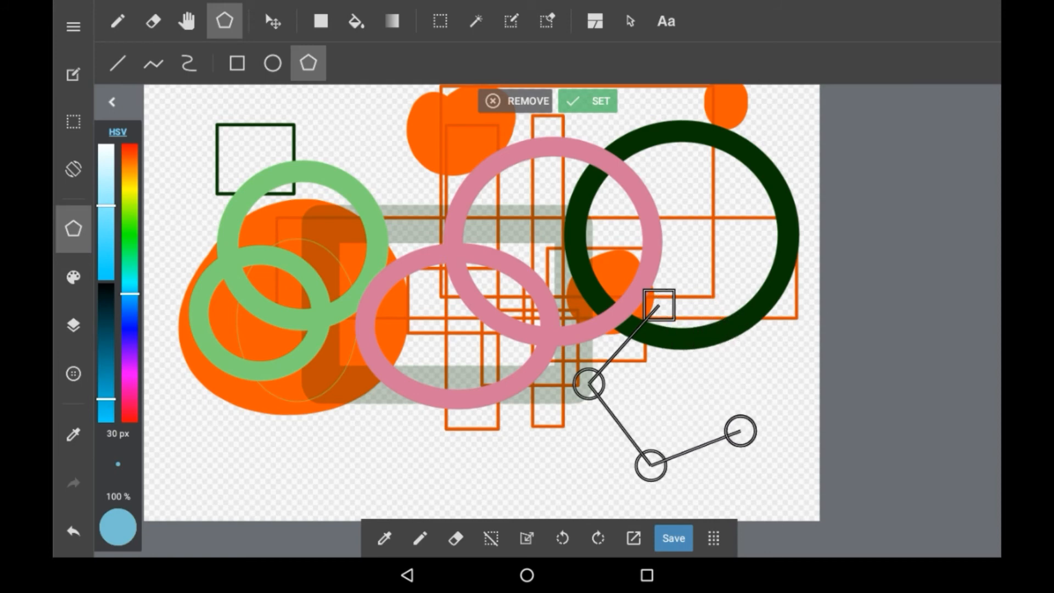
click(587, 101)
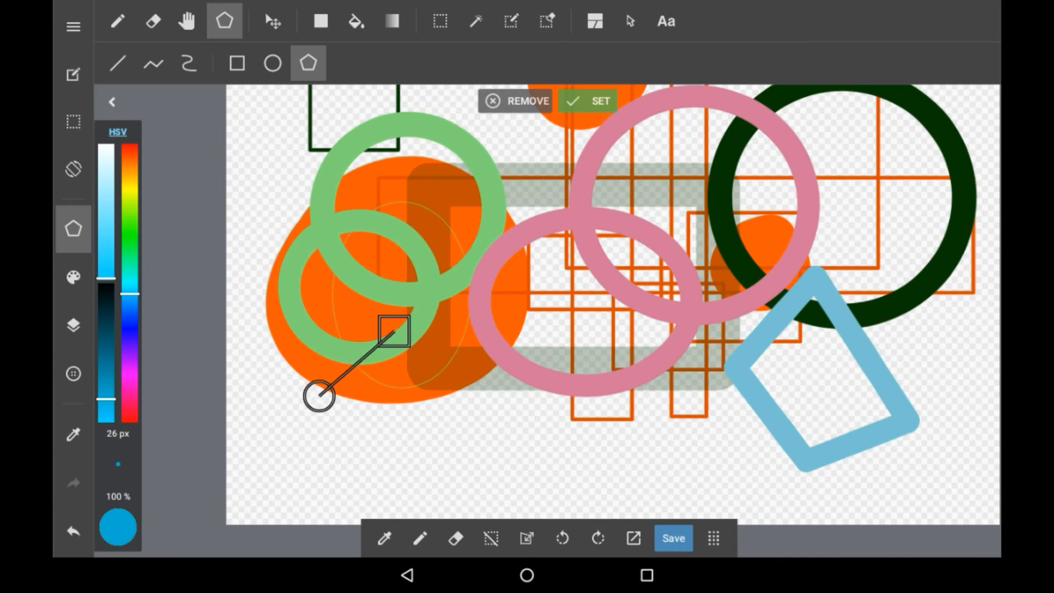
Step: Place corners looping over the left rings and blobs, then finish the thick blue polygon
drag(320, 394, 393, 459)
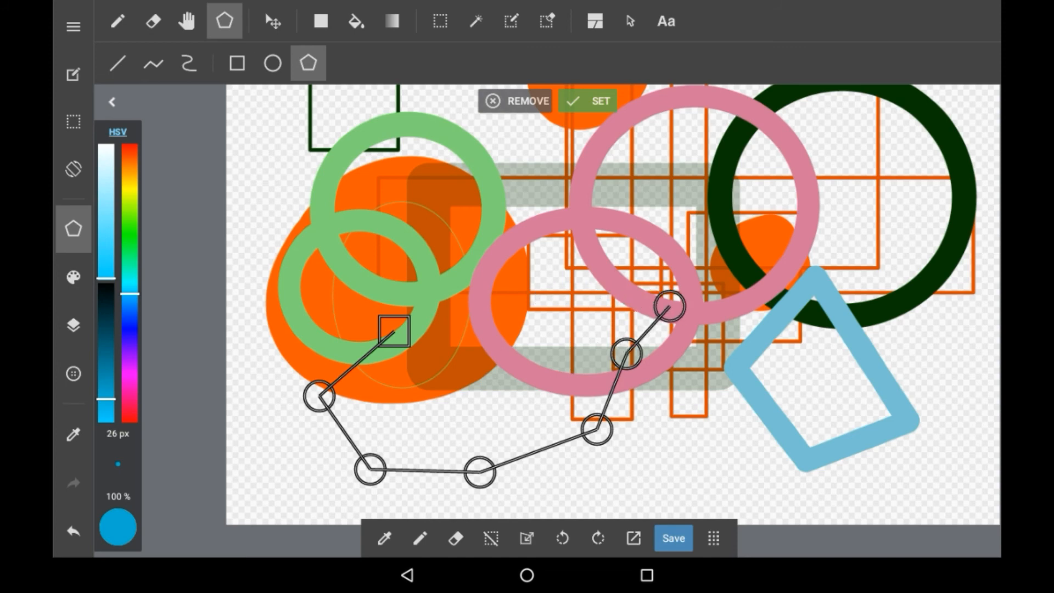
drag(669, 306, 595, 202)
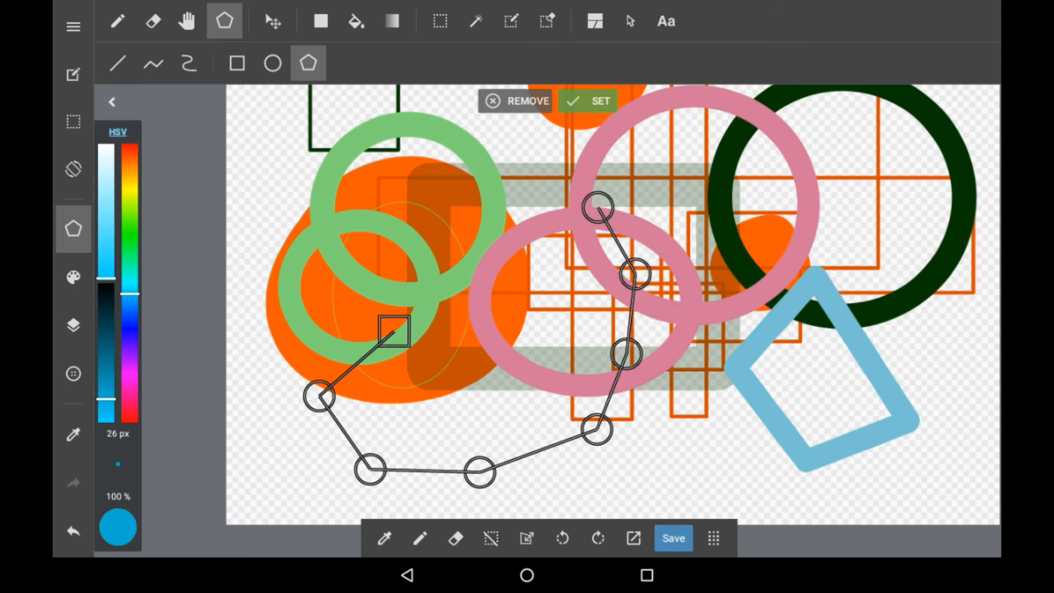
drag(595, 208, 481, 187)
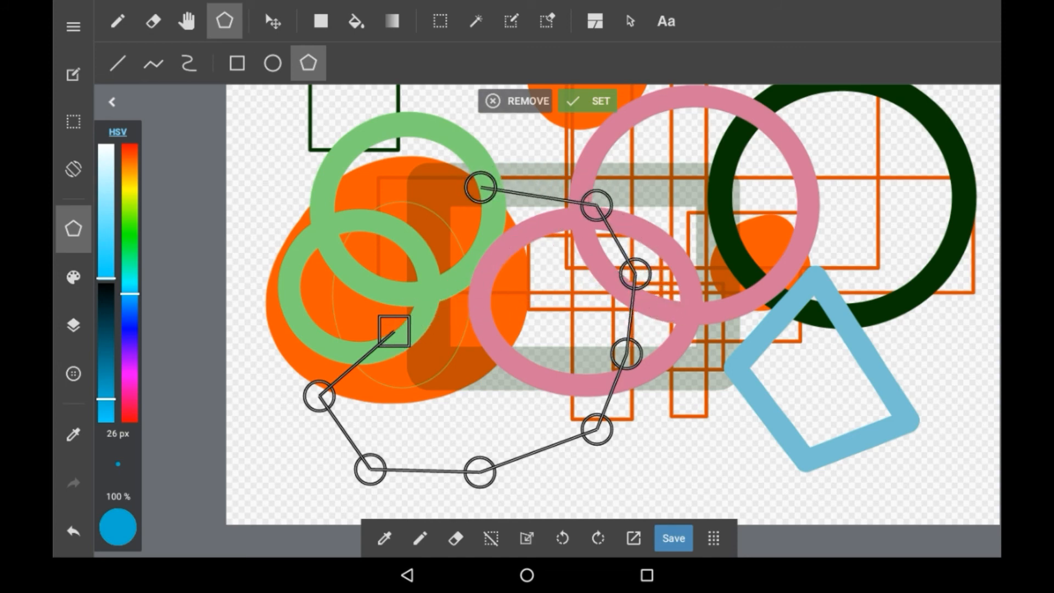
drag(481, 187, 320, 223)
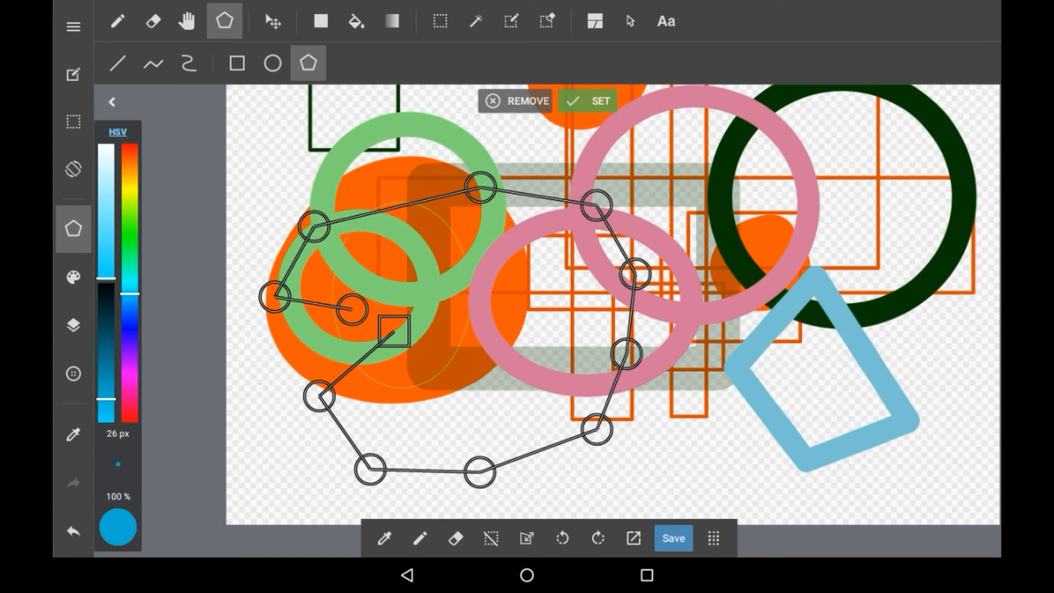
click(586, 99)
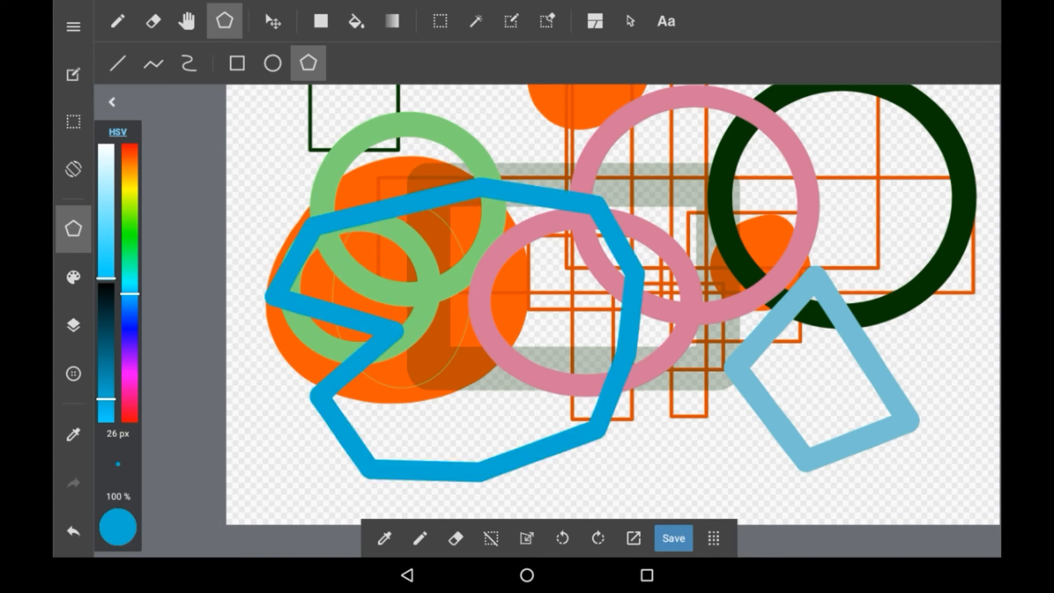